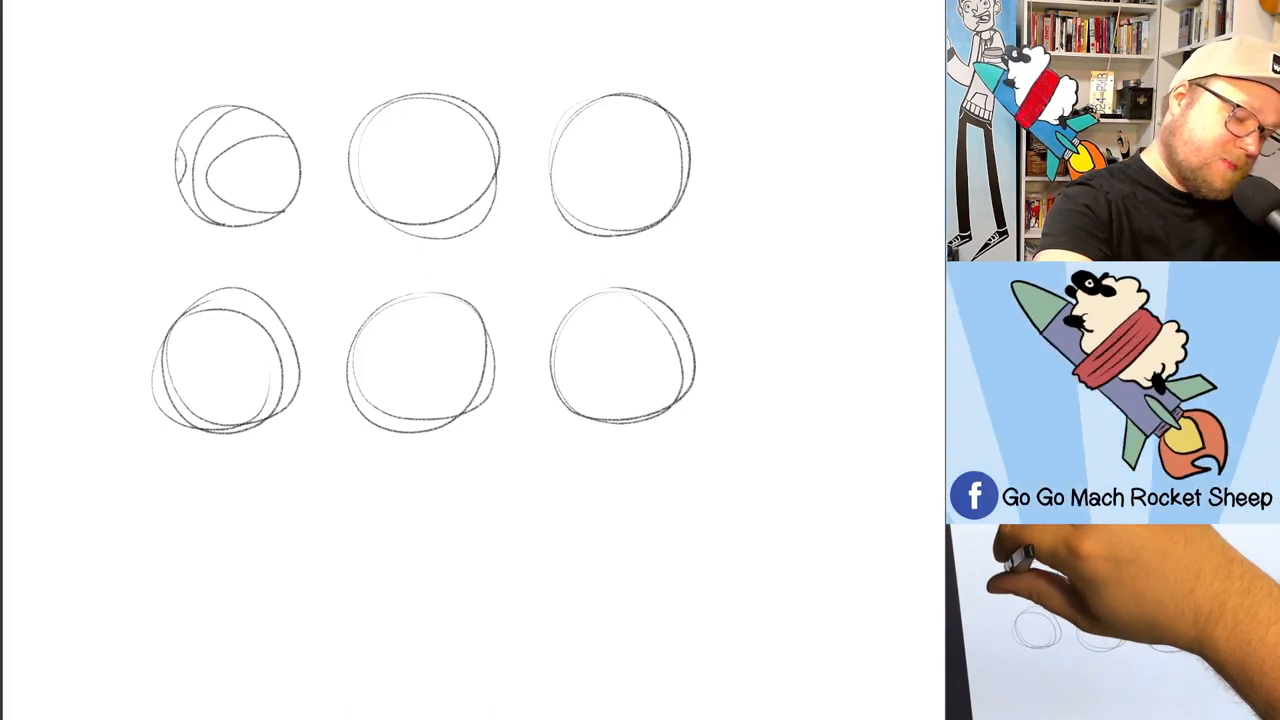
- Sketch curved seam lines over the top-left circle to make it a basketball
left_click_drag(180, 170, 296, 178)
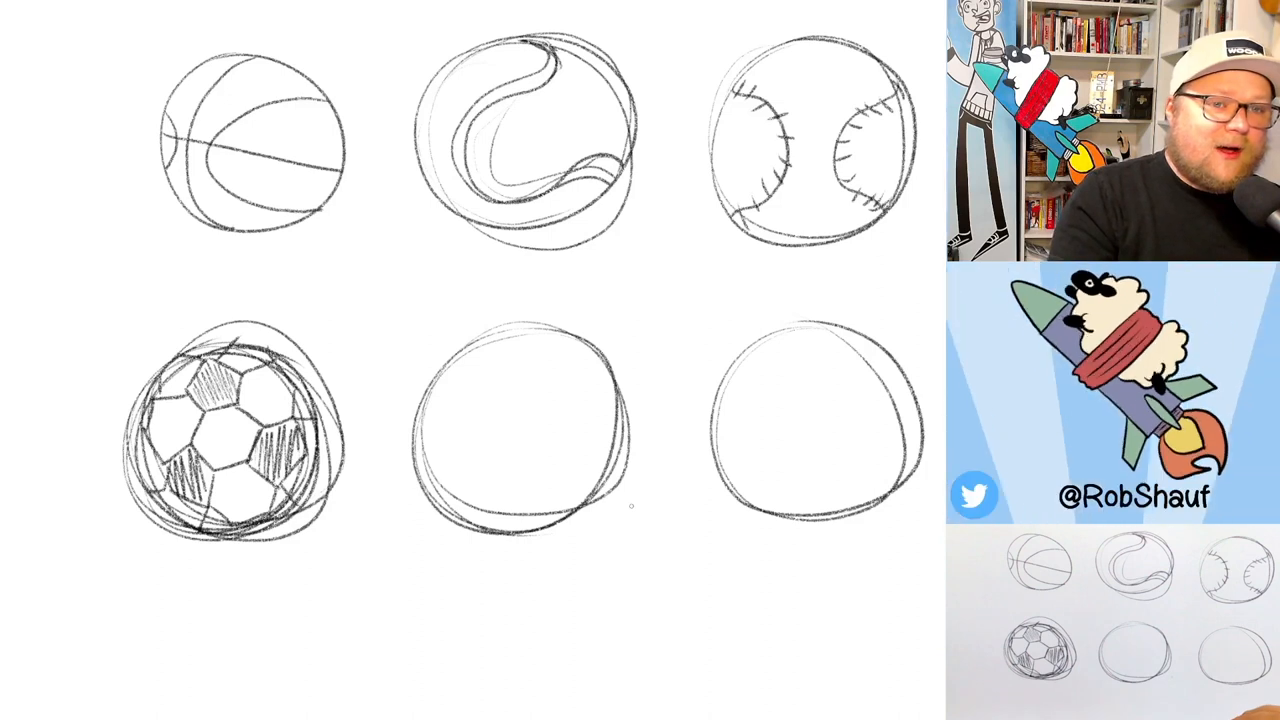
- Draw ball markings onto the bottom-middle circle with the pencil brush
left_click_drag(436, 410, 596, 370)
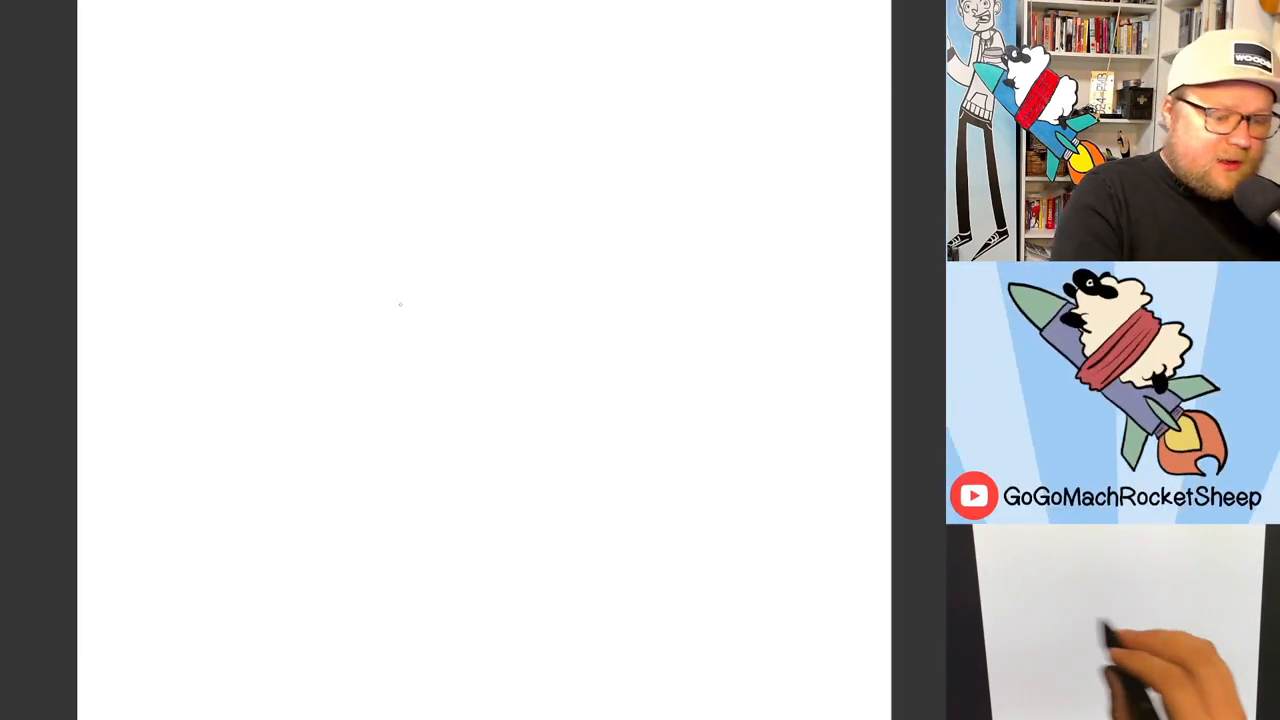
- Sketch the hockey net's rounded rectangular frame and extend its base line leftward
left_click_drag(304, 220, 676, 396)
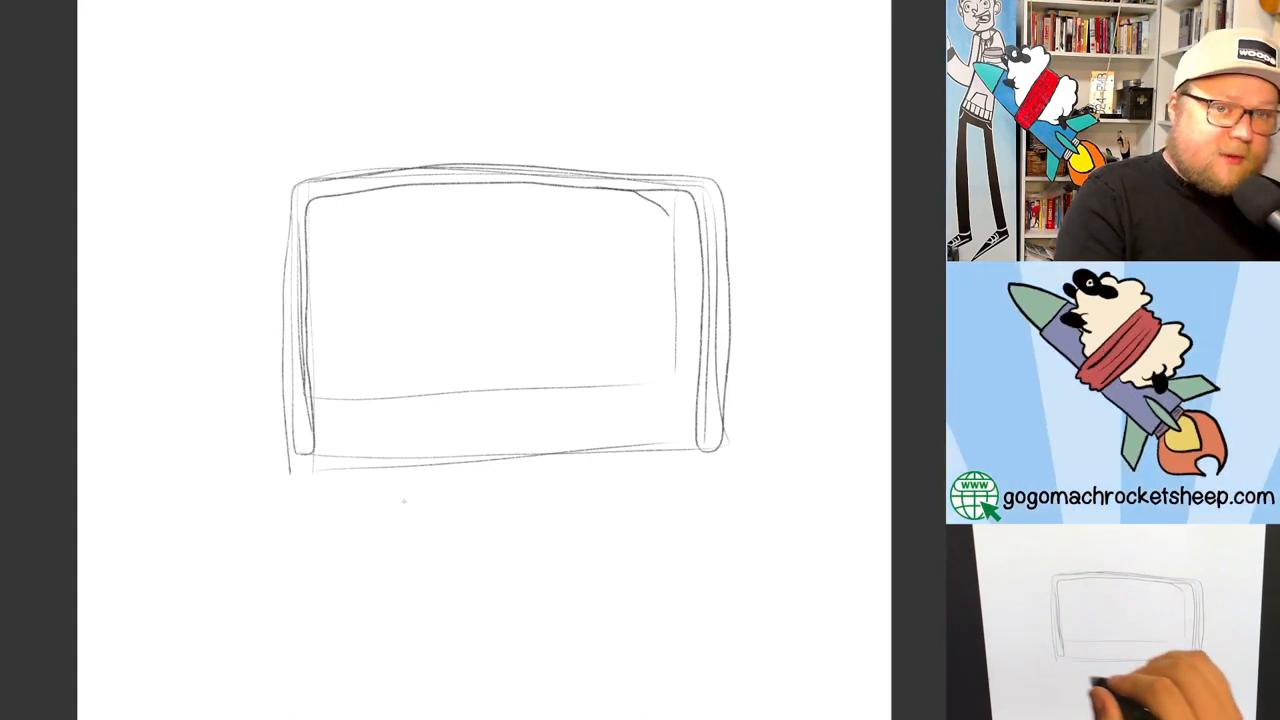
left_click_drag(310, 450, 220, 440)
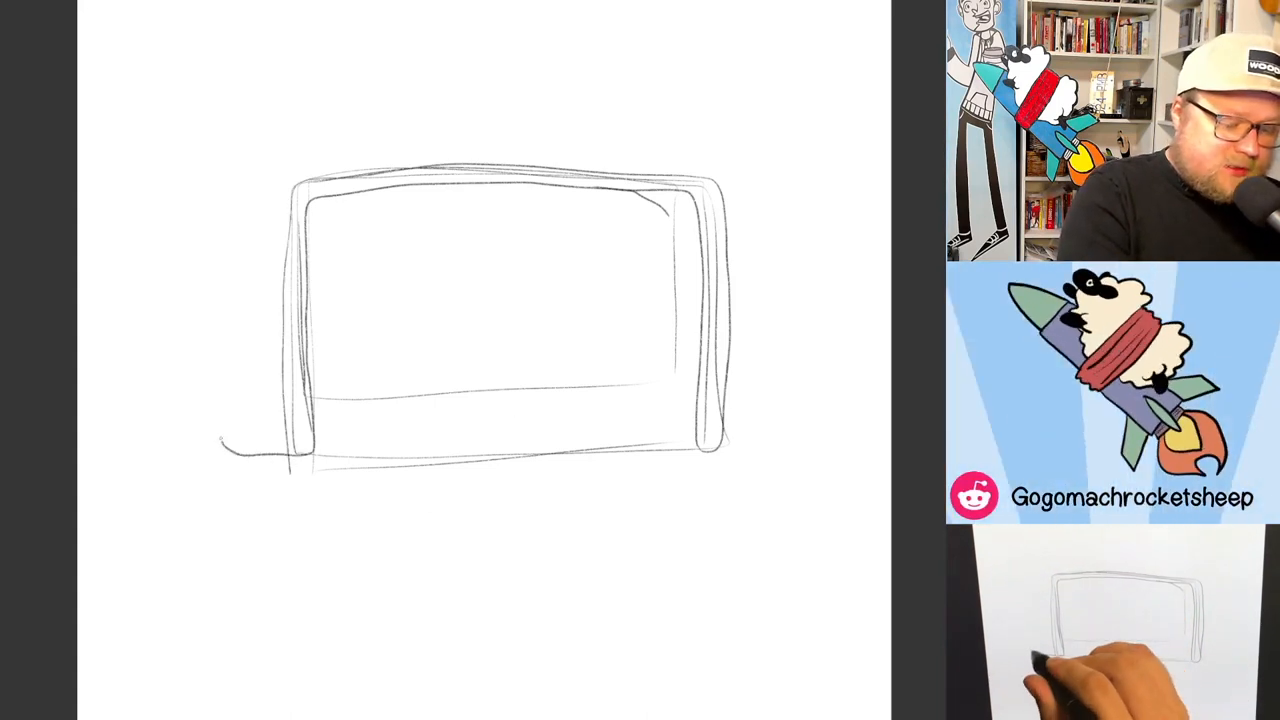